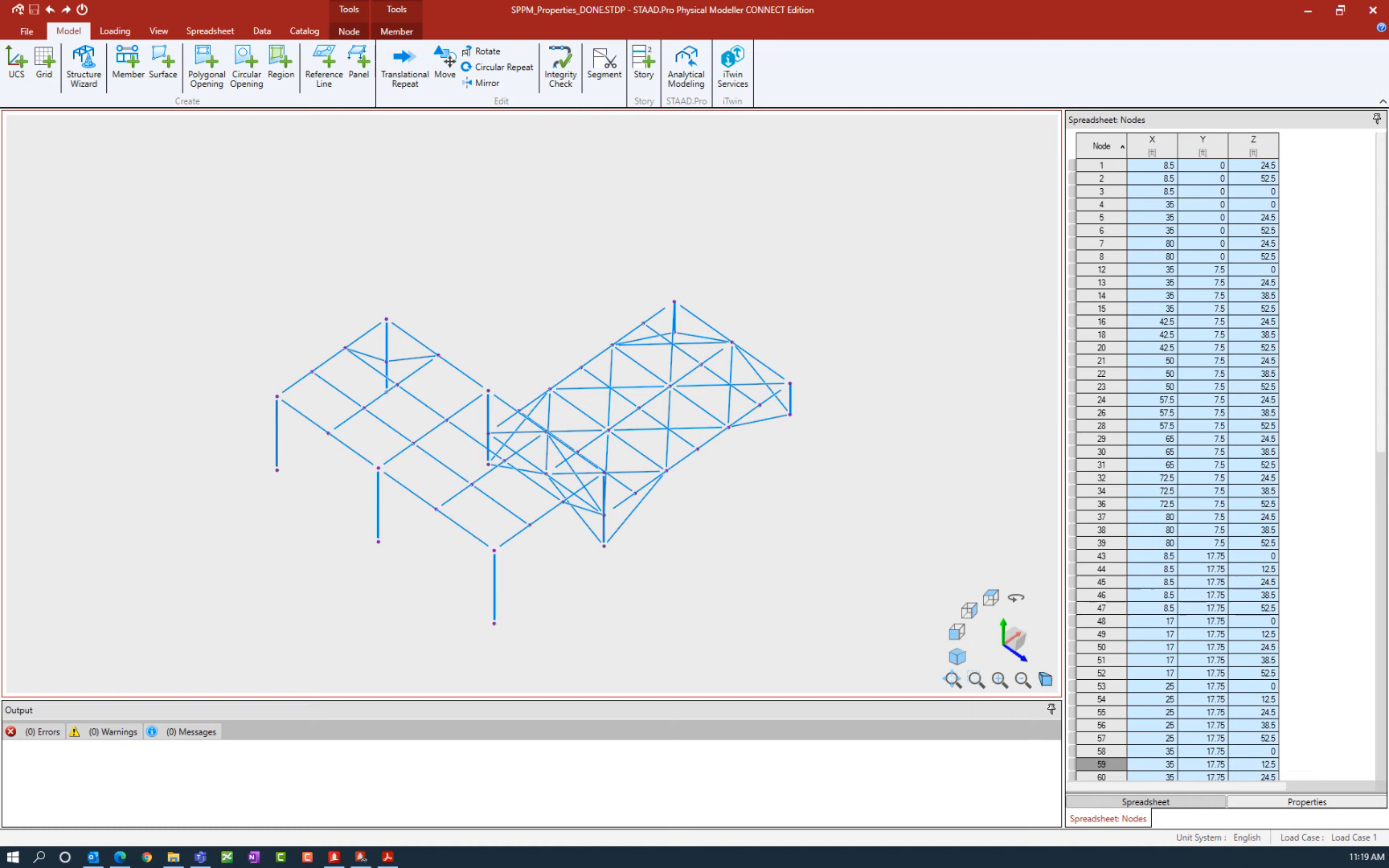
pyautogui.moveTo(202, 537)
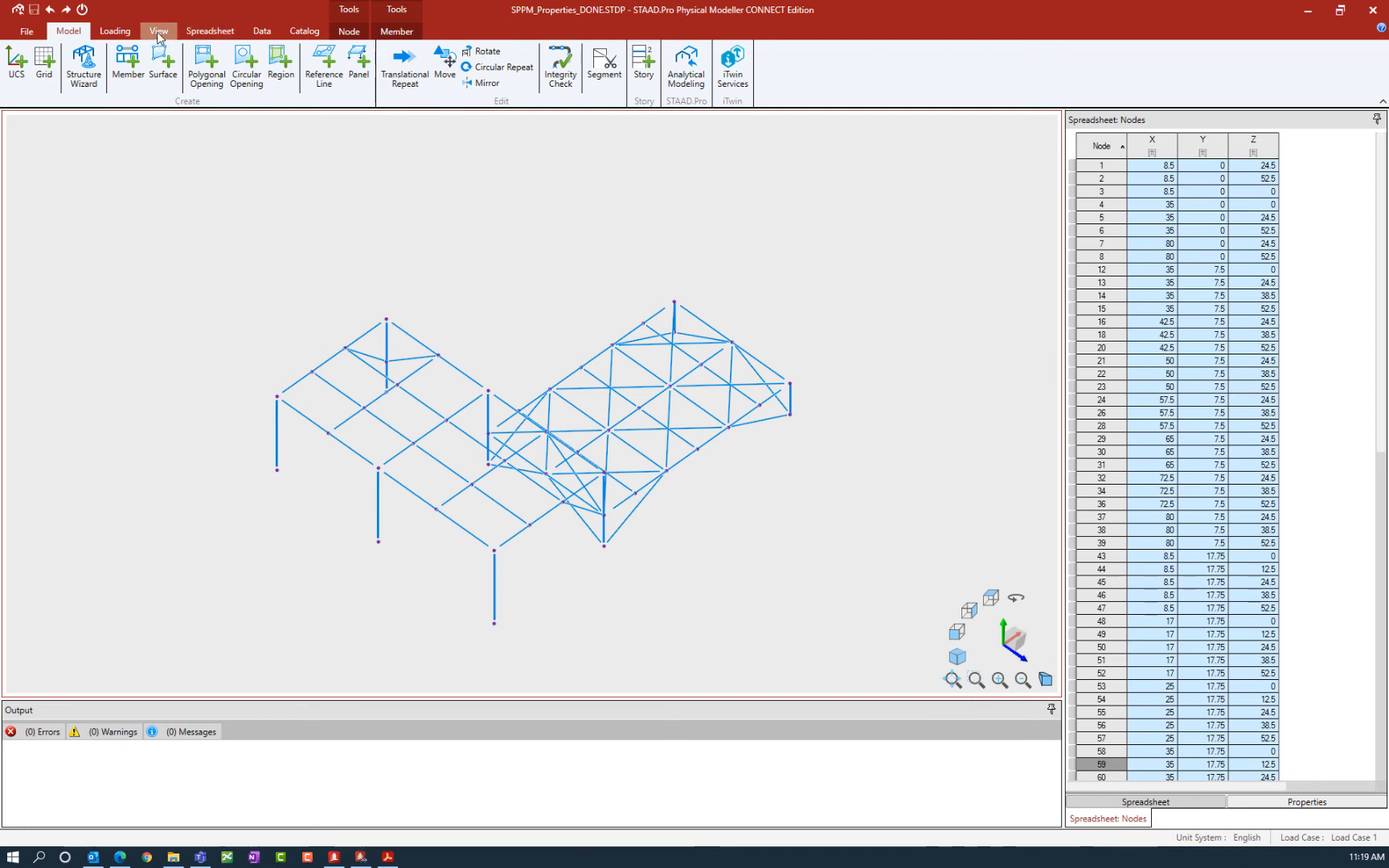
# Bring up the View ribbon with the frame model's display options
pyautogui.click(159, 31)
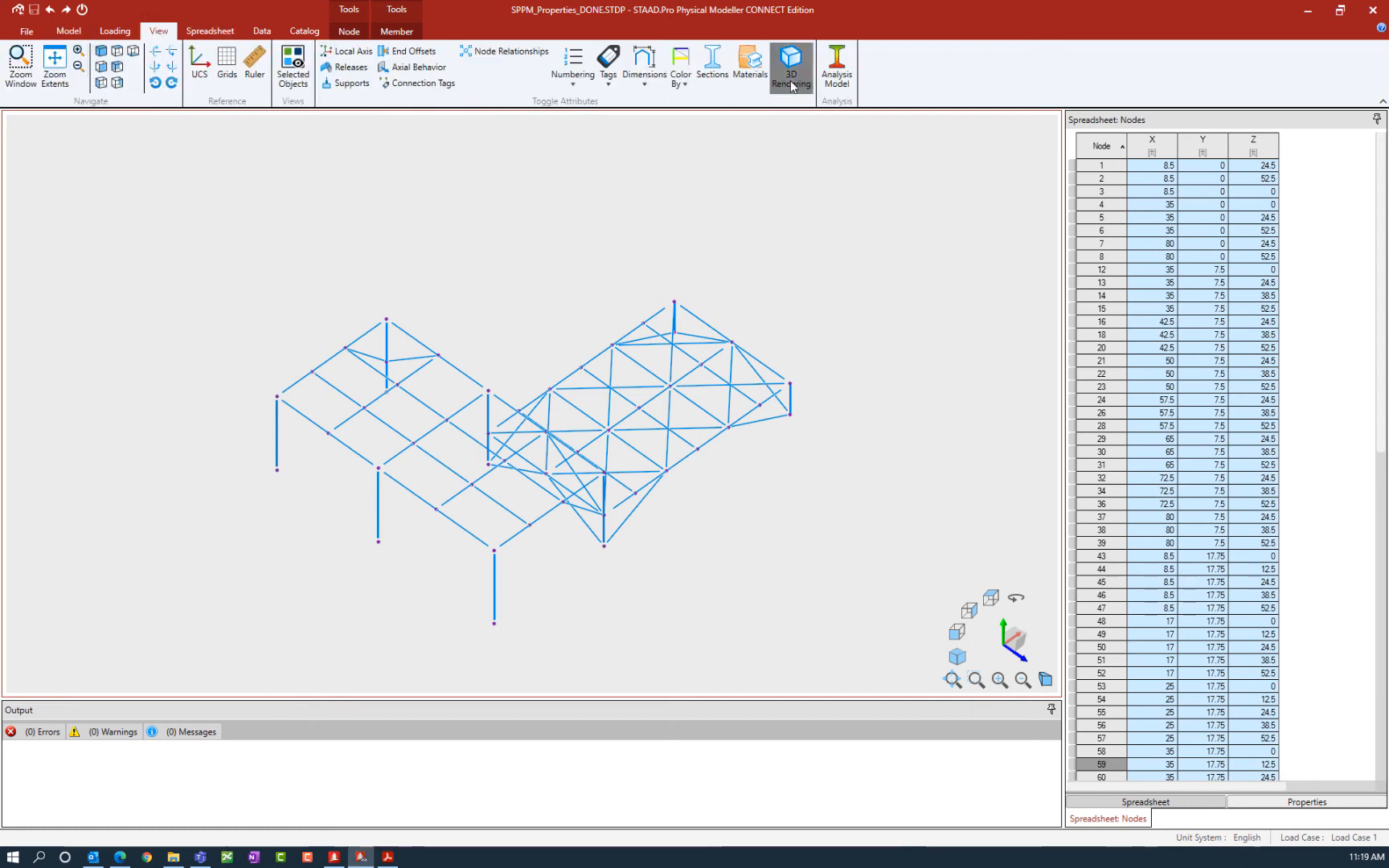
# Turn on 3D Rendering so members show as solid concrete and steel sections
pyautogui.click(789, 66)
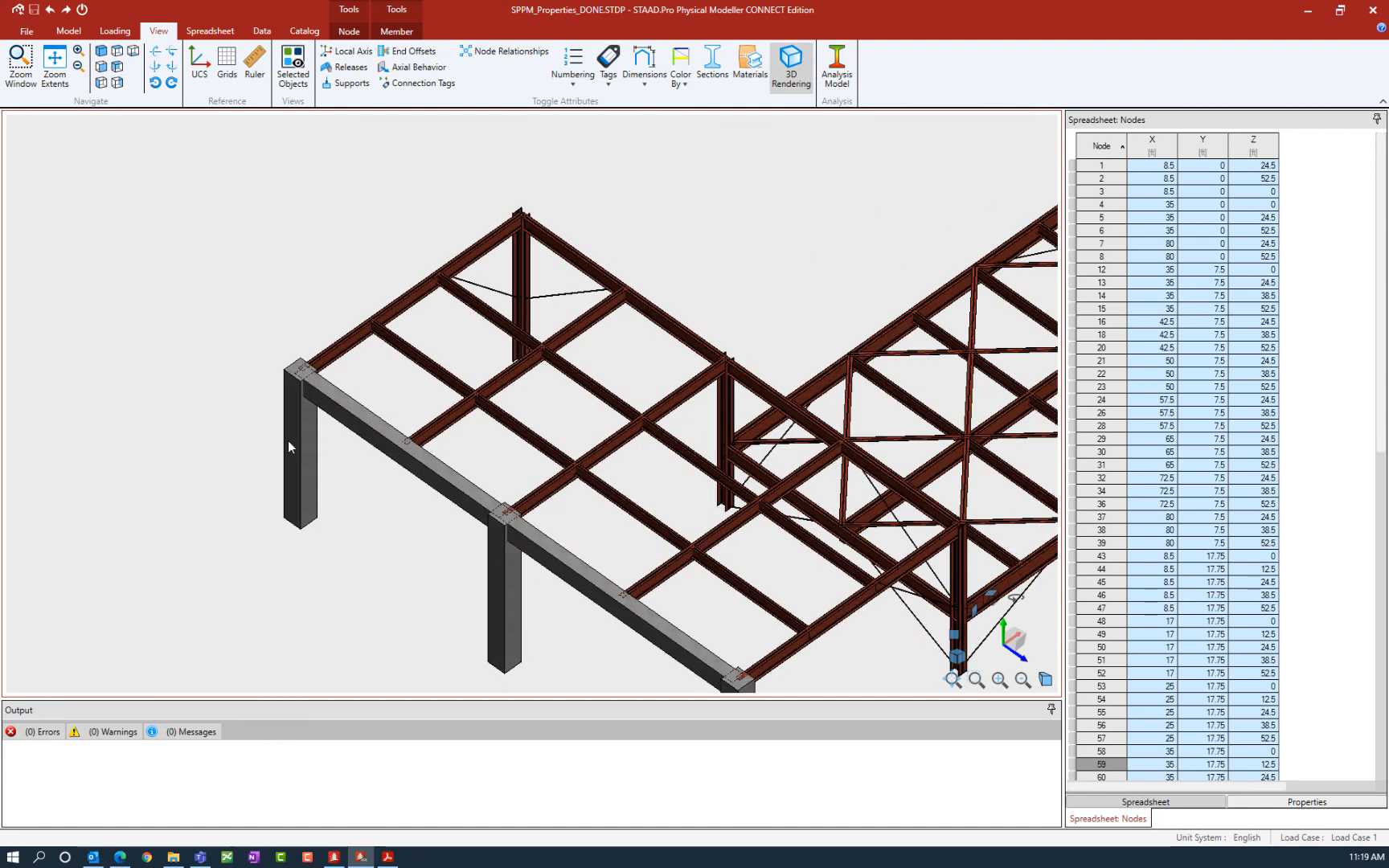
pyautogui.moveTo(319, 492)
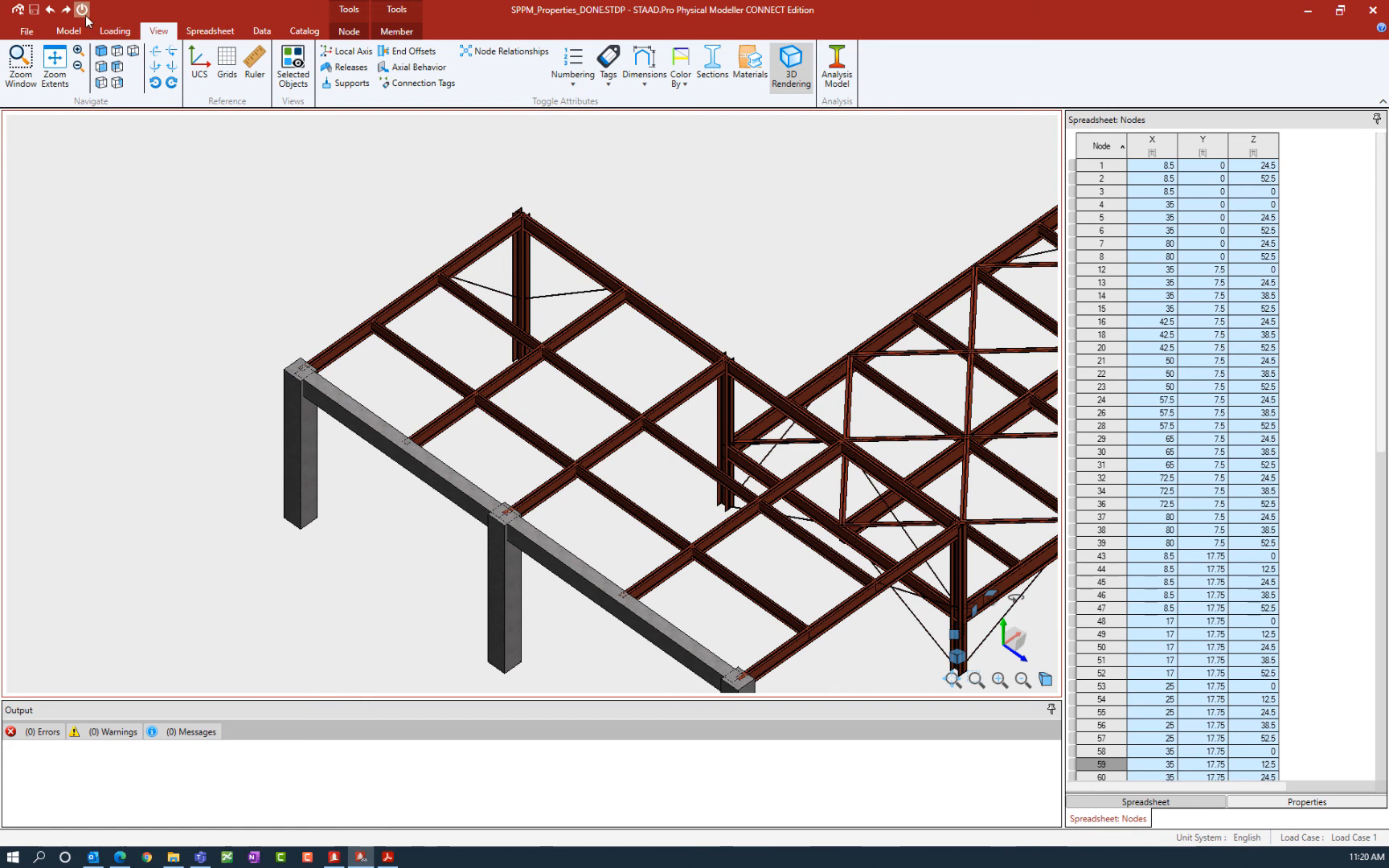
# Switch back to a wireframe view and show the member Offsets spreadsheet's alignment and offset columns
pyautogui.click(789, 66)
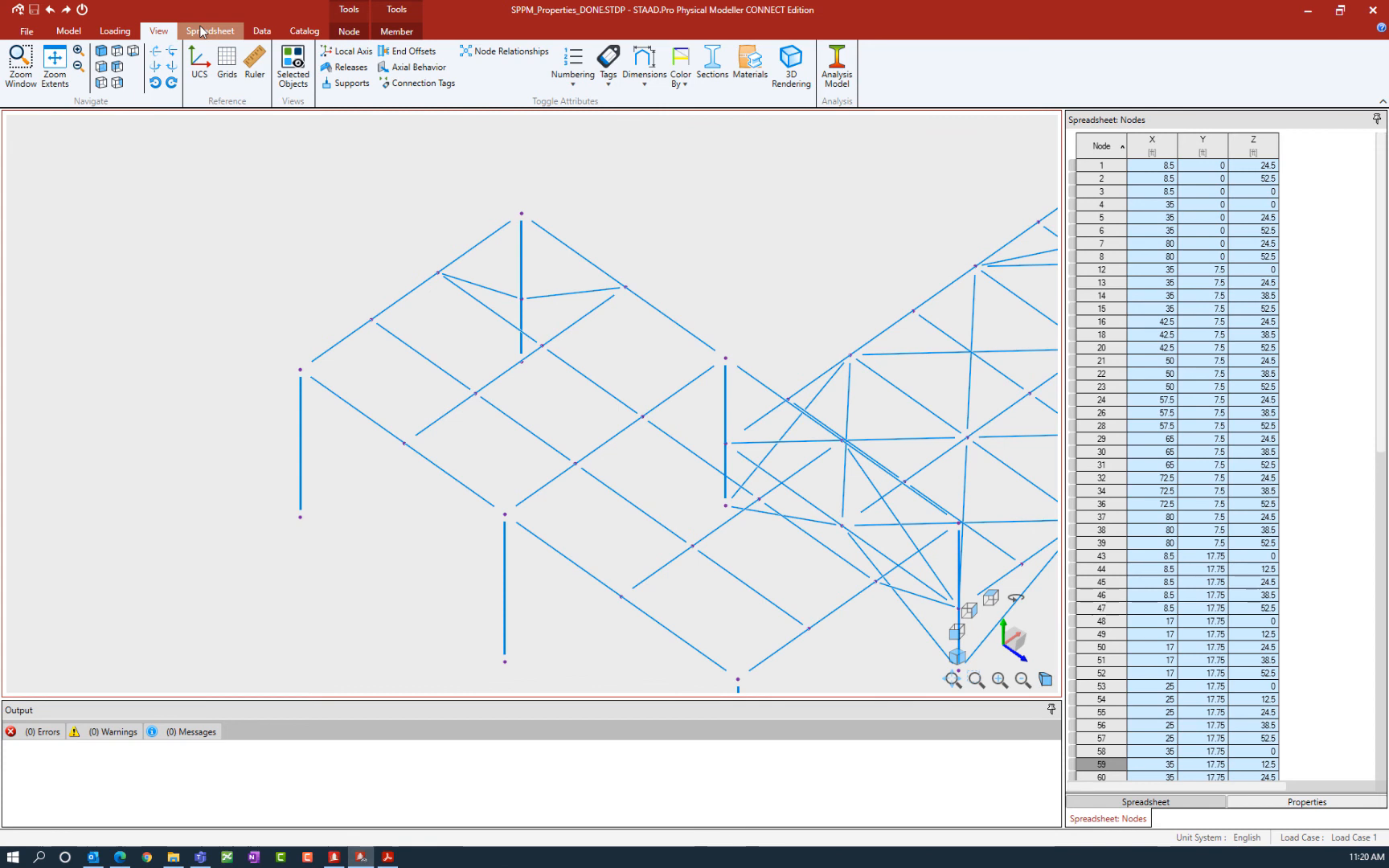
pyautogui.click(210, 31)
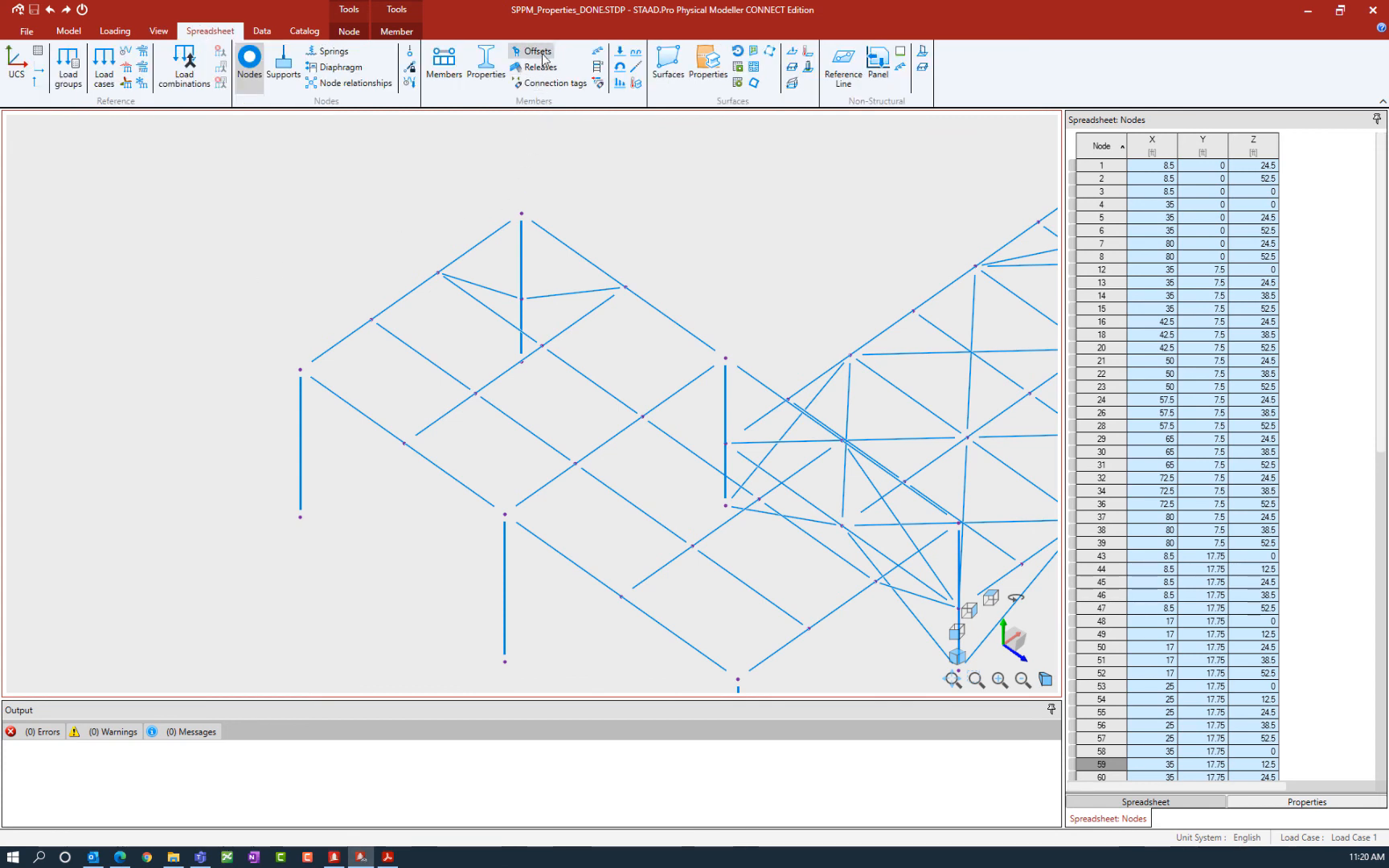
pyautogui.click(533, 50)
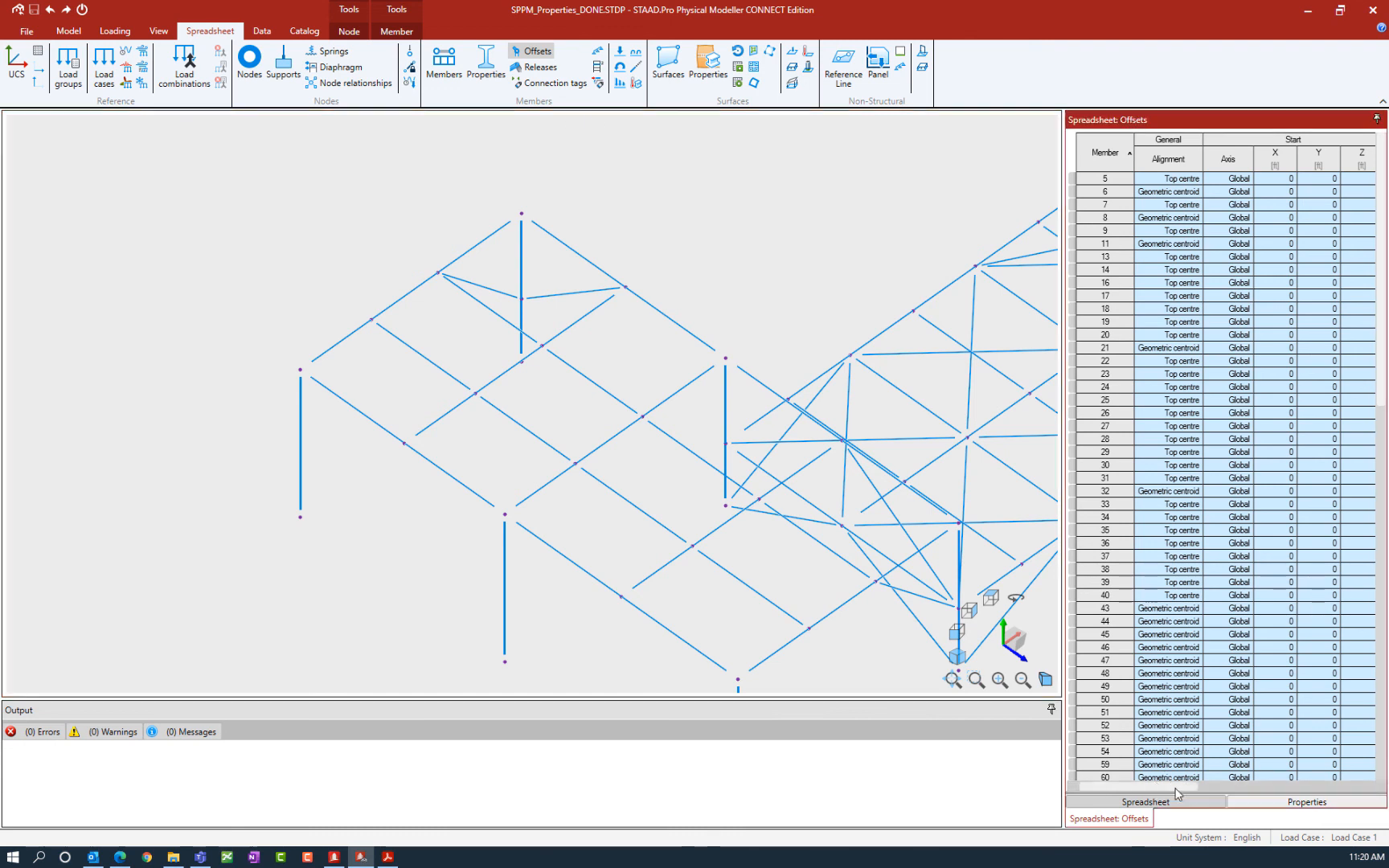
pyautogui.hscroll(3)
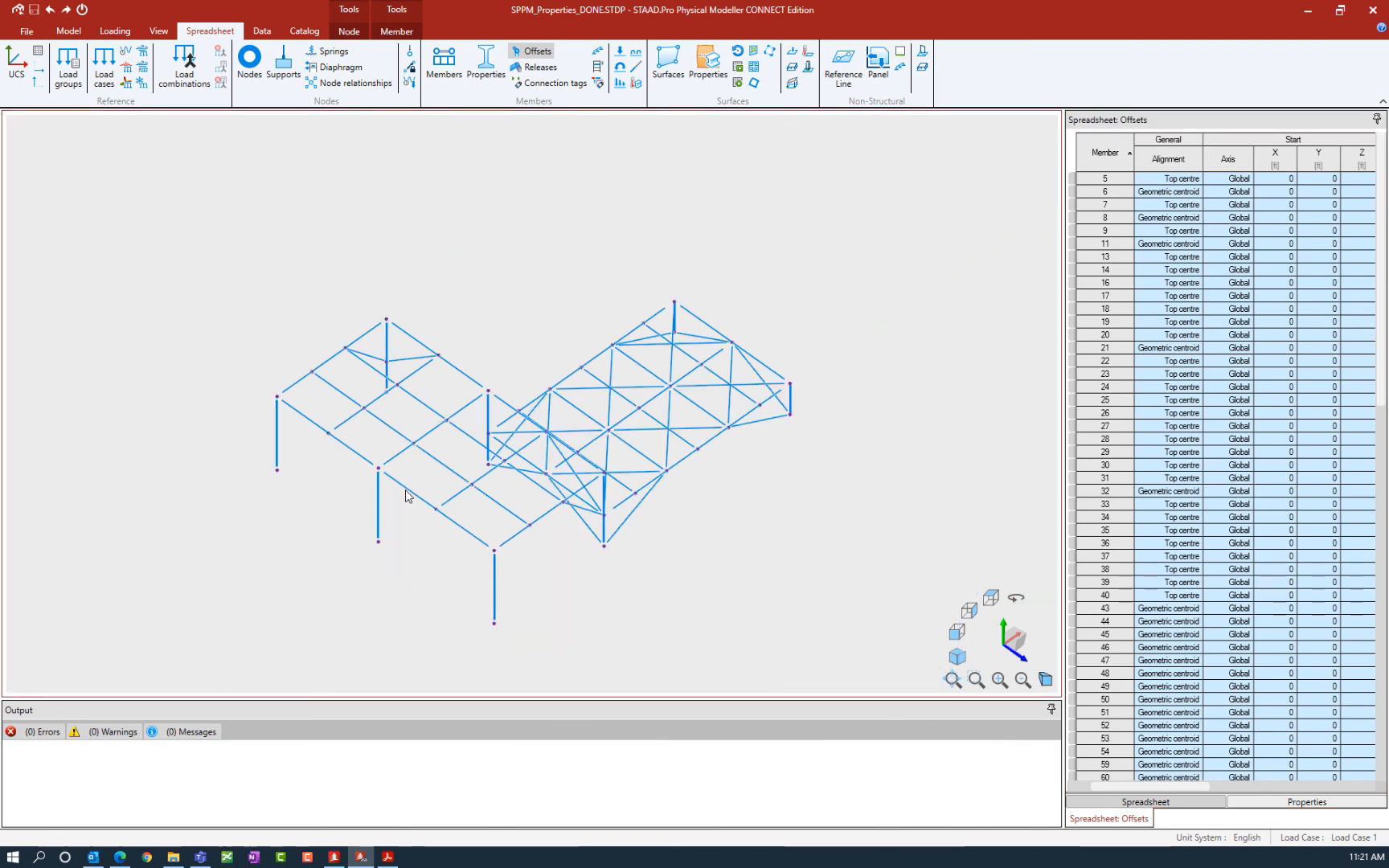
# Select the first beam member along the frame's front edge
pyautogui.click(434, 512)
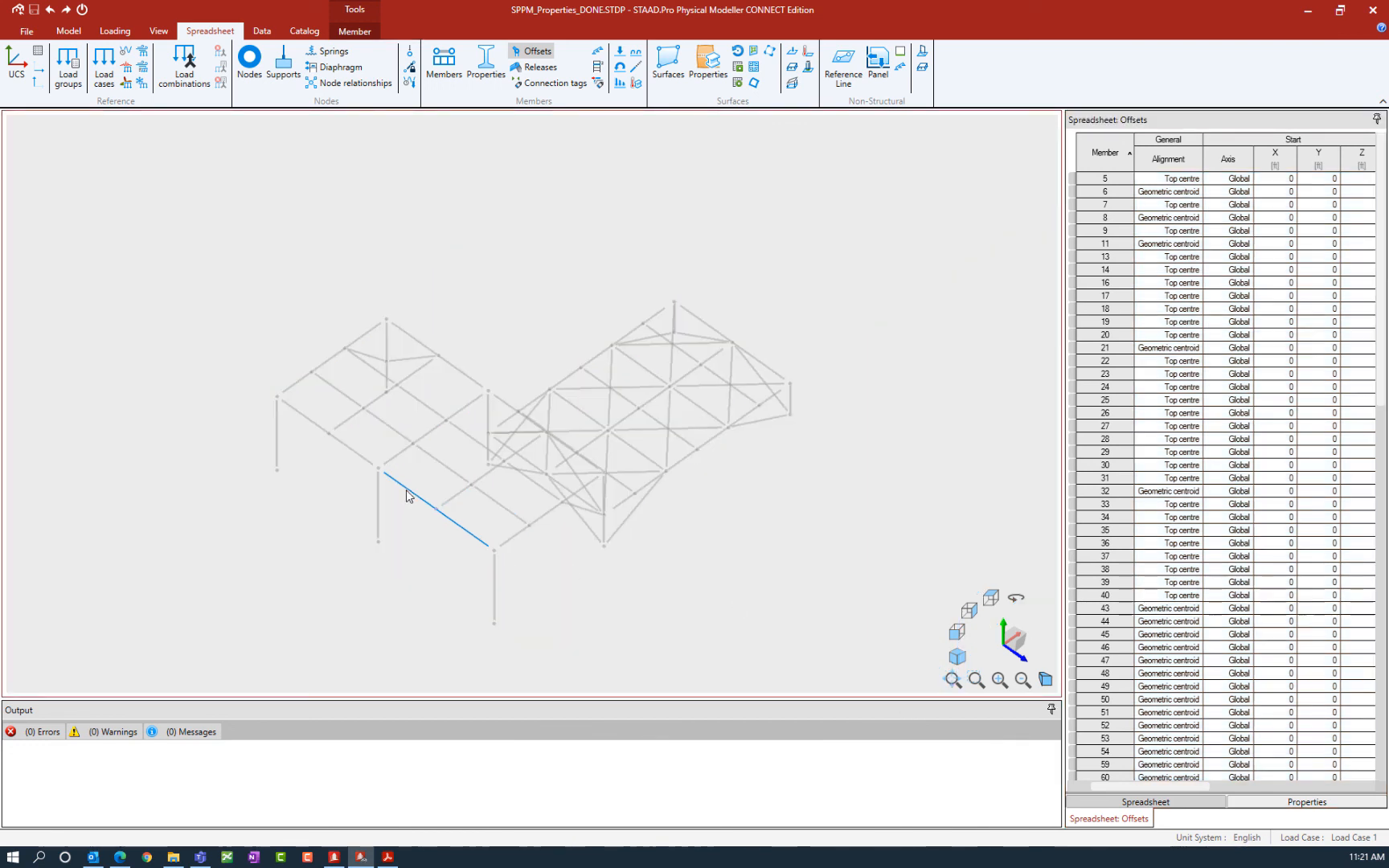
pyautogui.moveTo(347, 449)
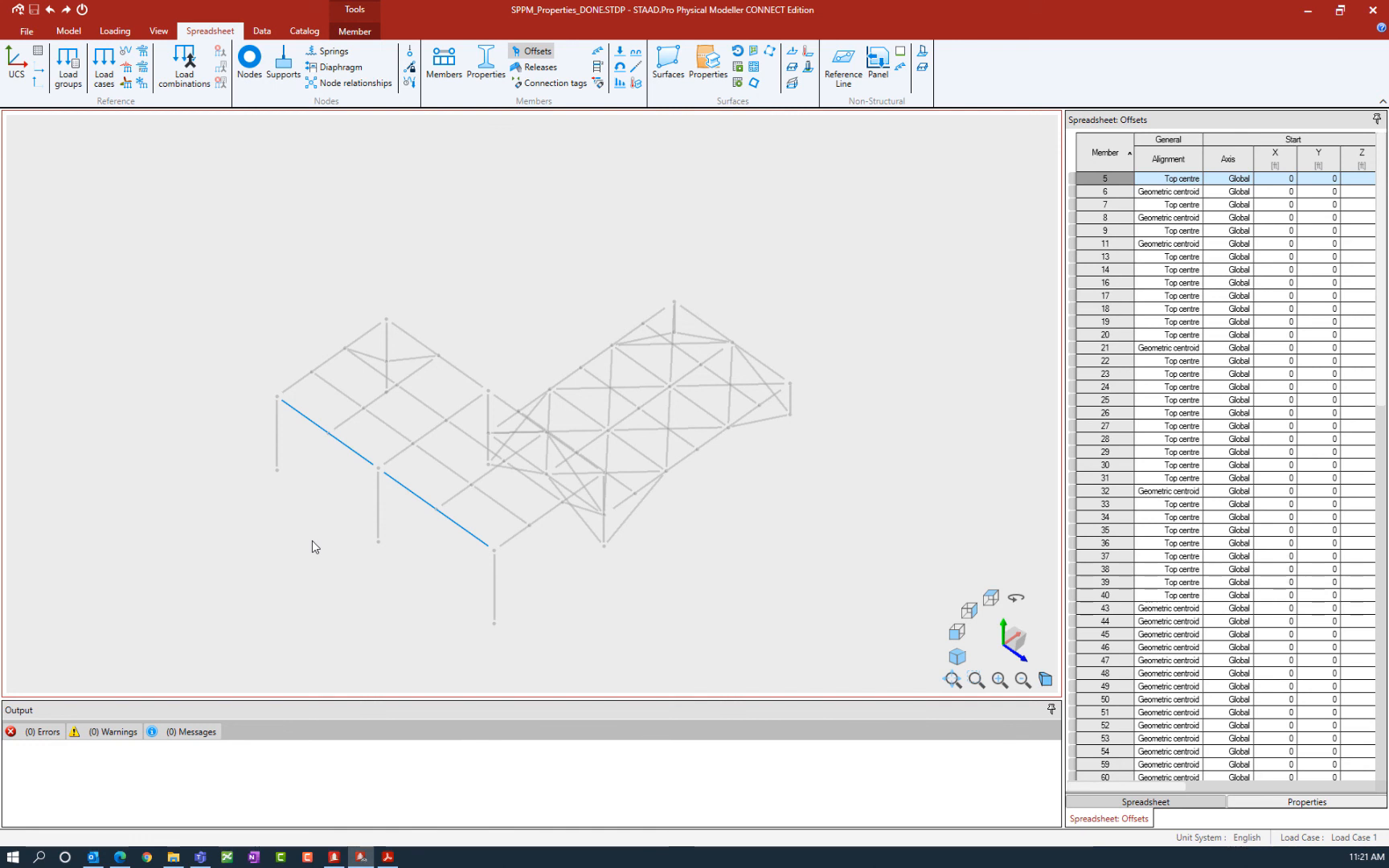
pyautogui.moveTo(377, 63)
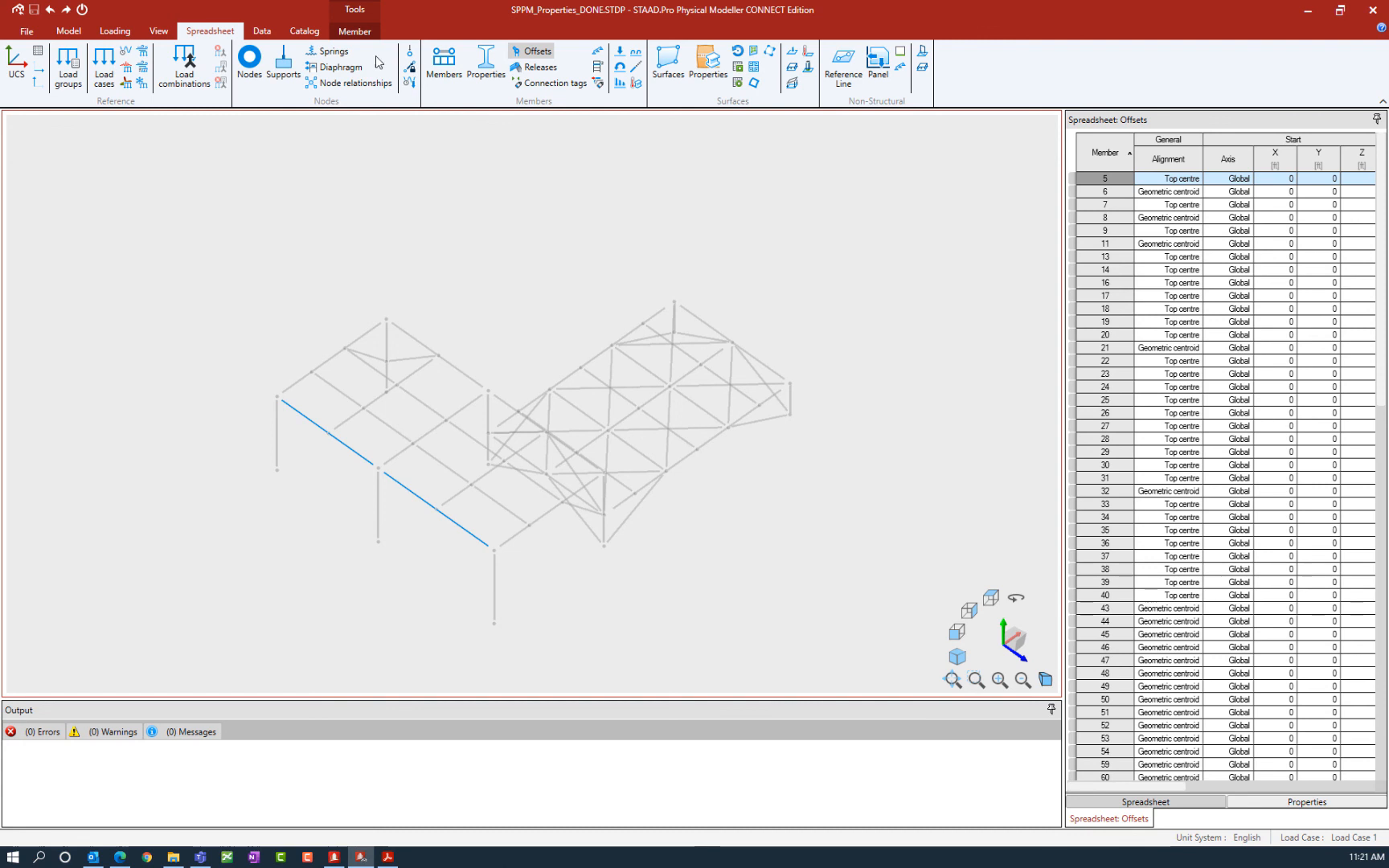
# Bring up the Member ribbon to apply axial end offsets to the selected beams
pyautogui.click(354, 31)
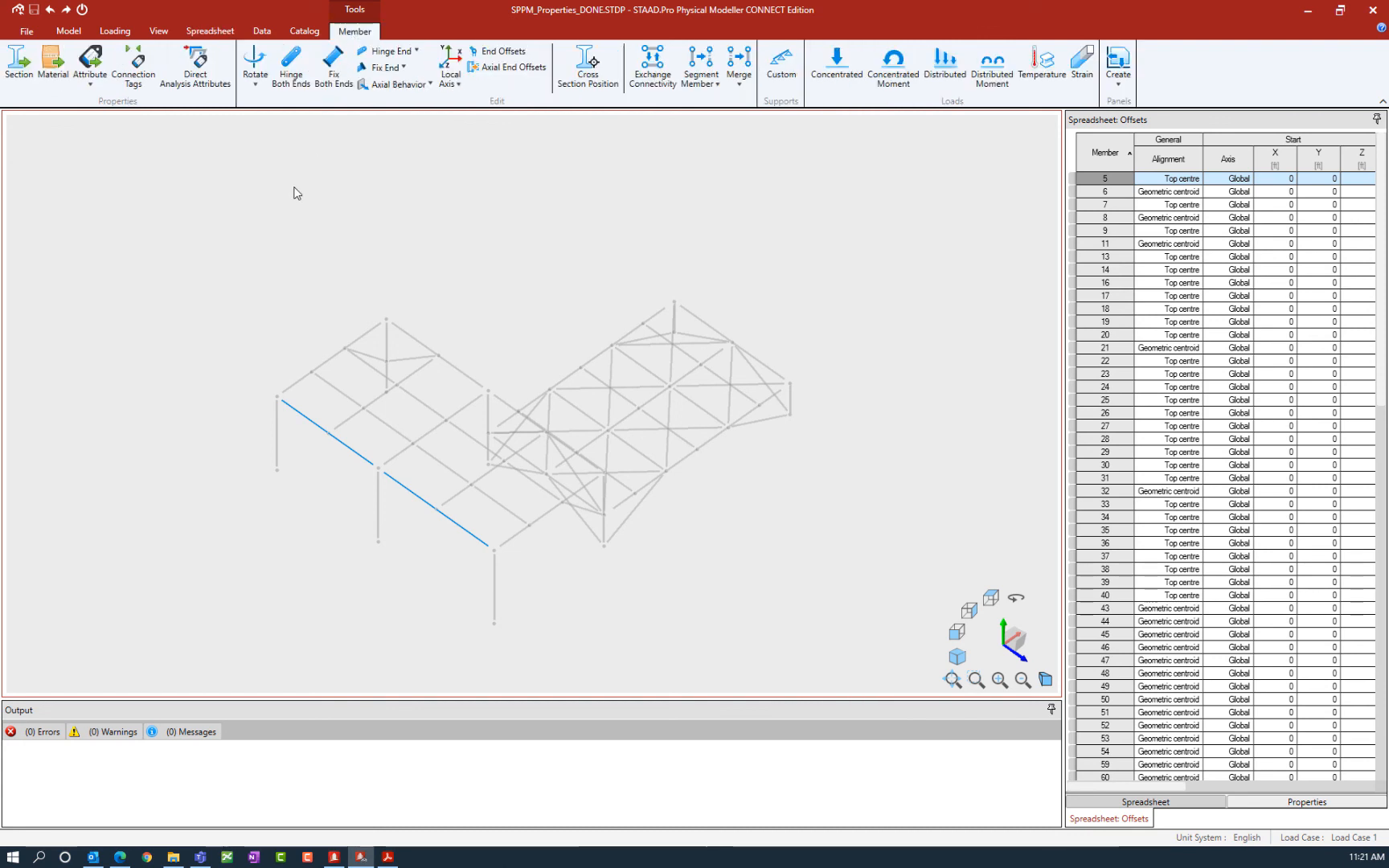
pyautogui.moveTo(370, 174)
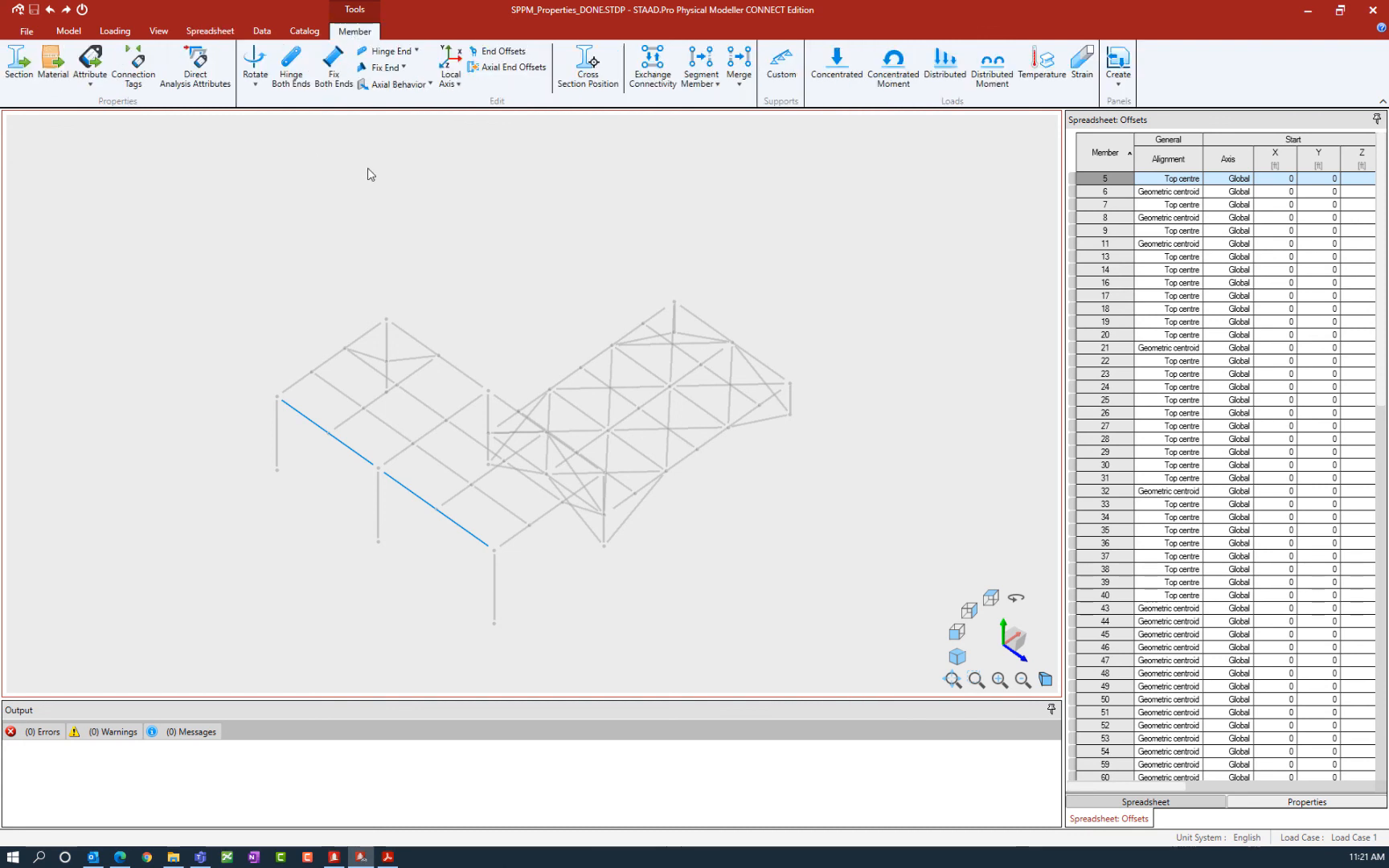
pyautogui.moveTo(510, 66)
pyautogui.write('1')
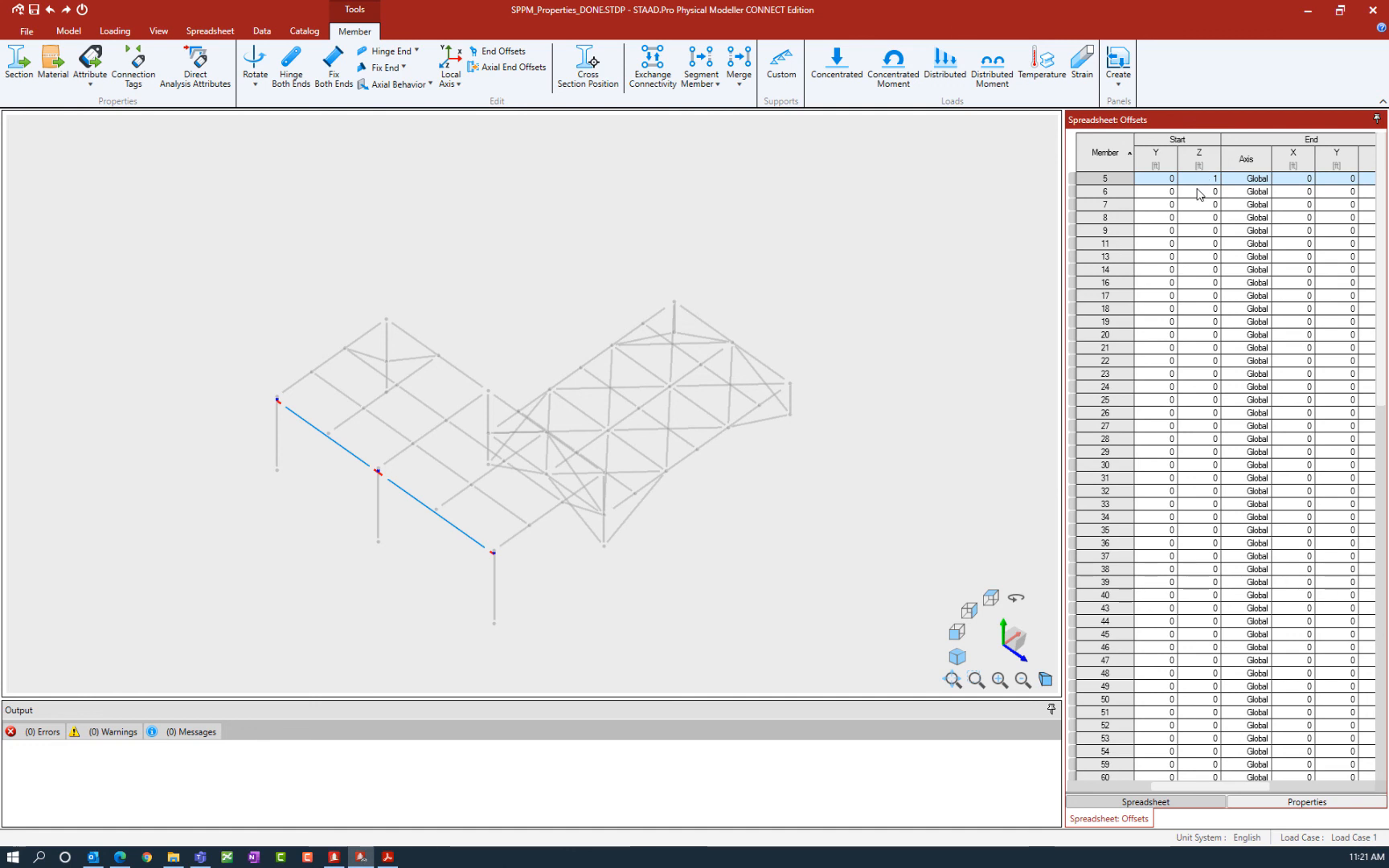
pyautogui.moveTo(700, 637)
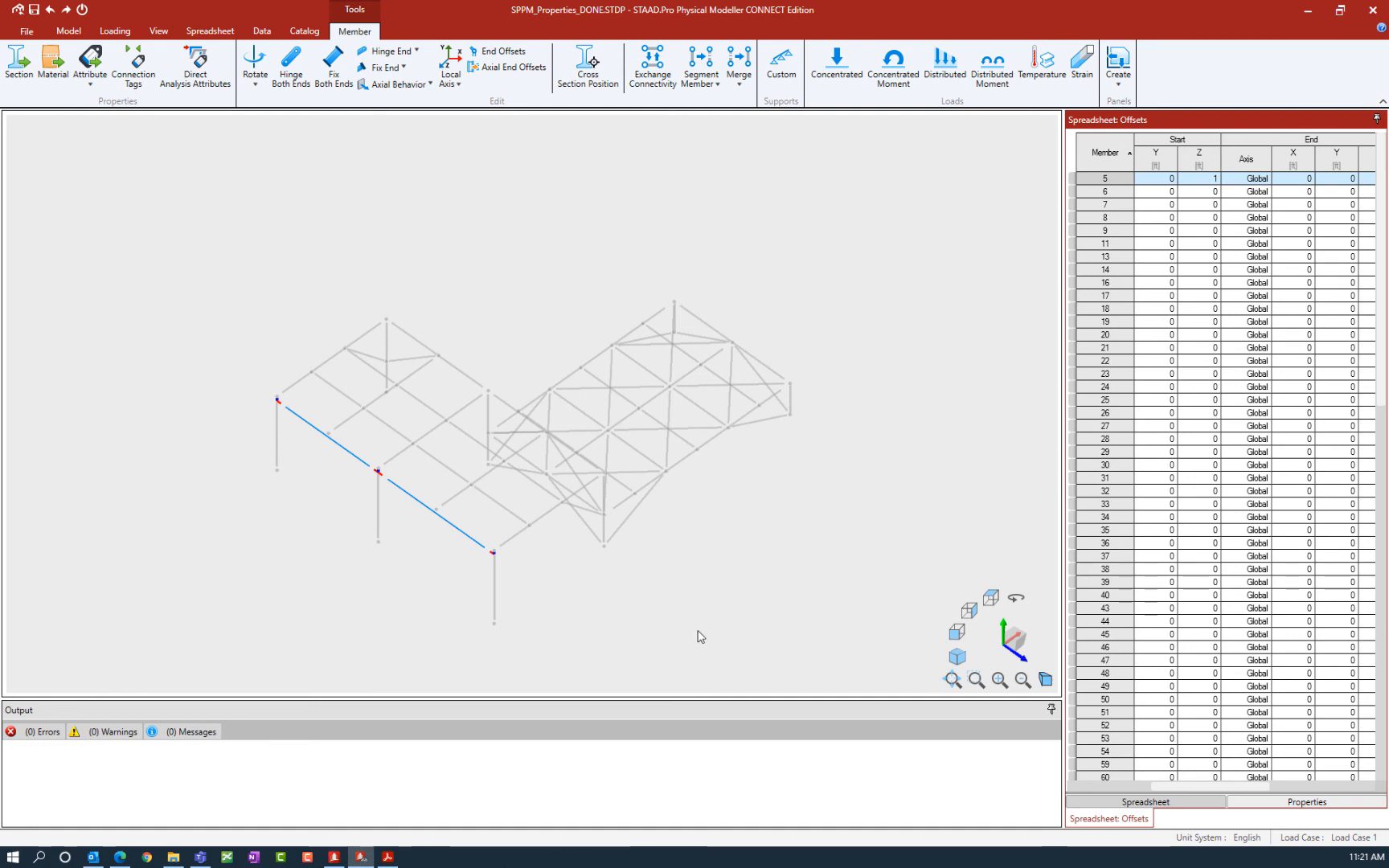
pyautogui.moveTo(616, 616)
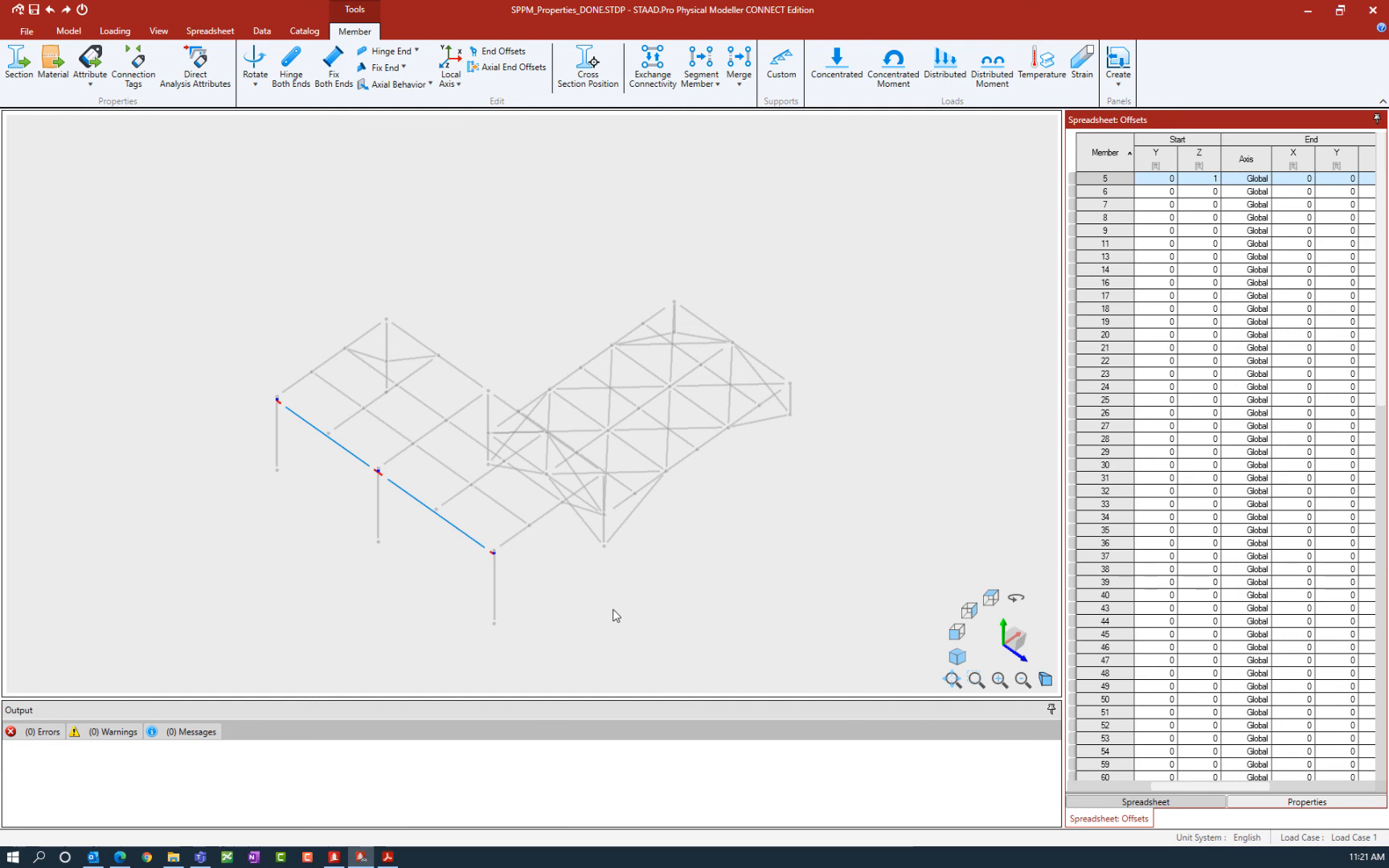
pyautogui.moveTo(796, 605)
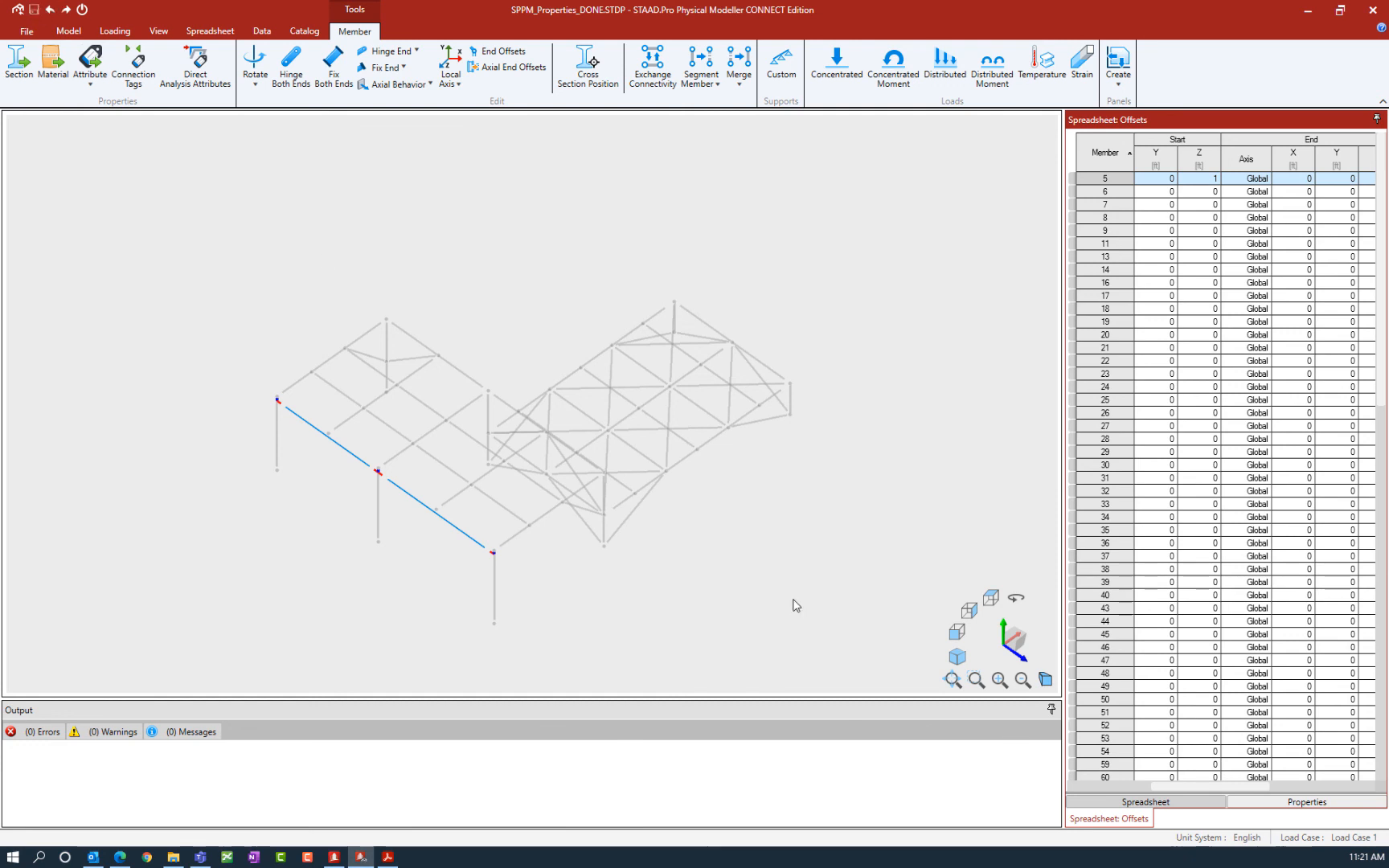
pyautogui.moveTo(759, 507)
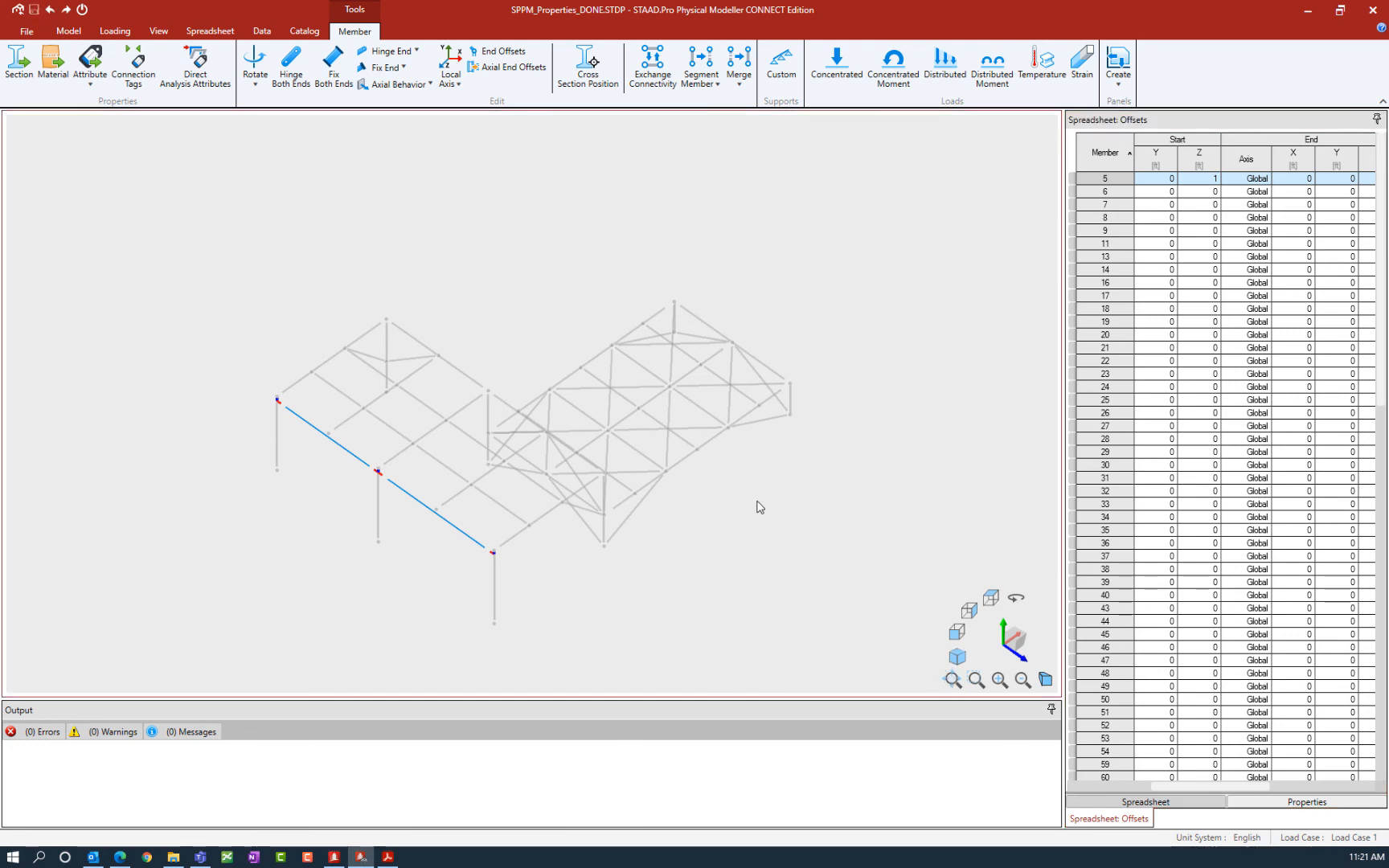